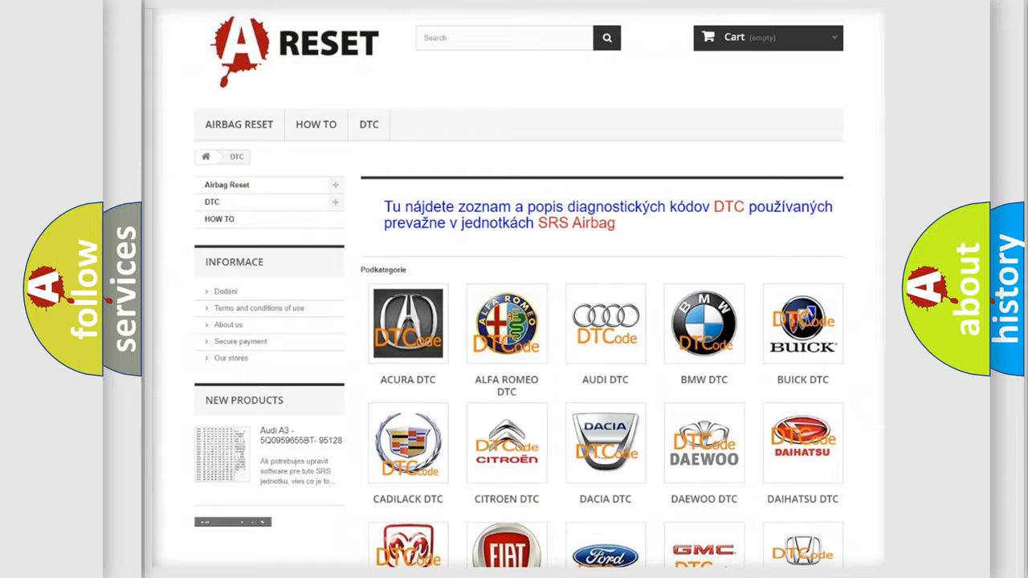
Scroll the DTC catalogue, choose the Saturn logo, and browse the Saturn code list
scroll(down, 3)
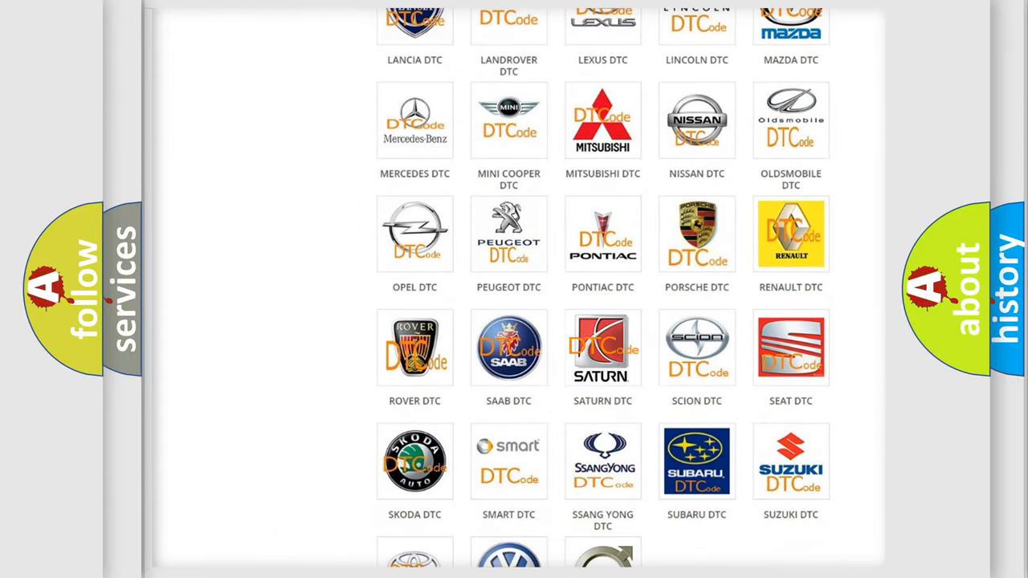
click(602, 347)
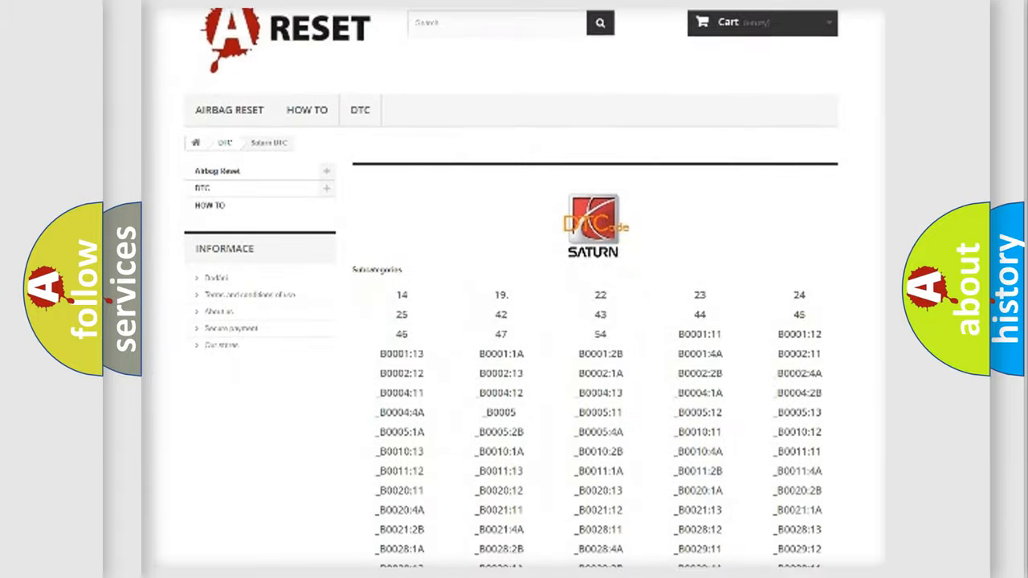
scroll(down, 3)
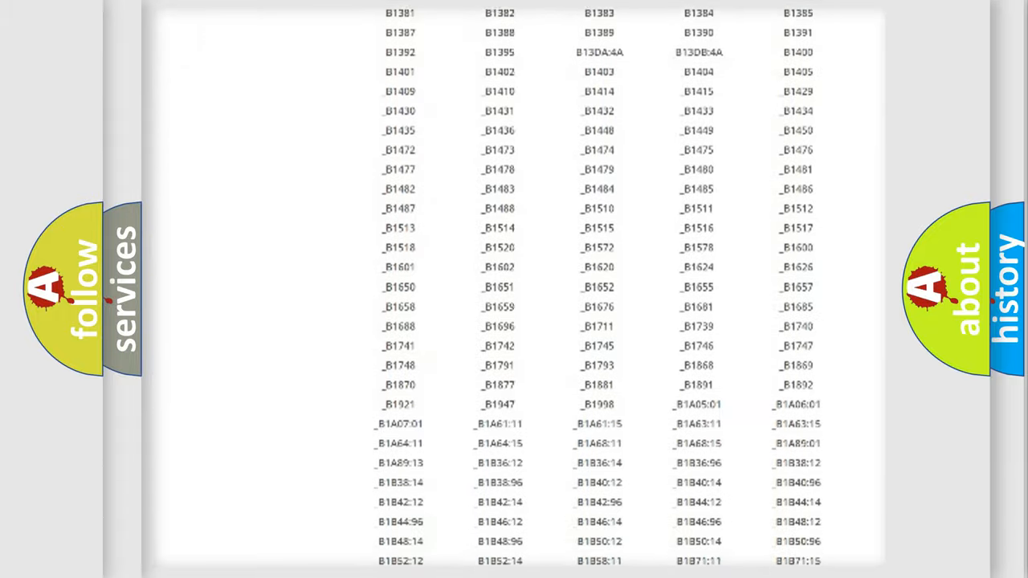
scroll(up, 3)
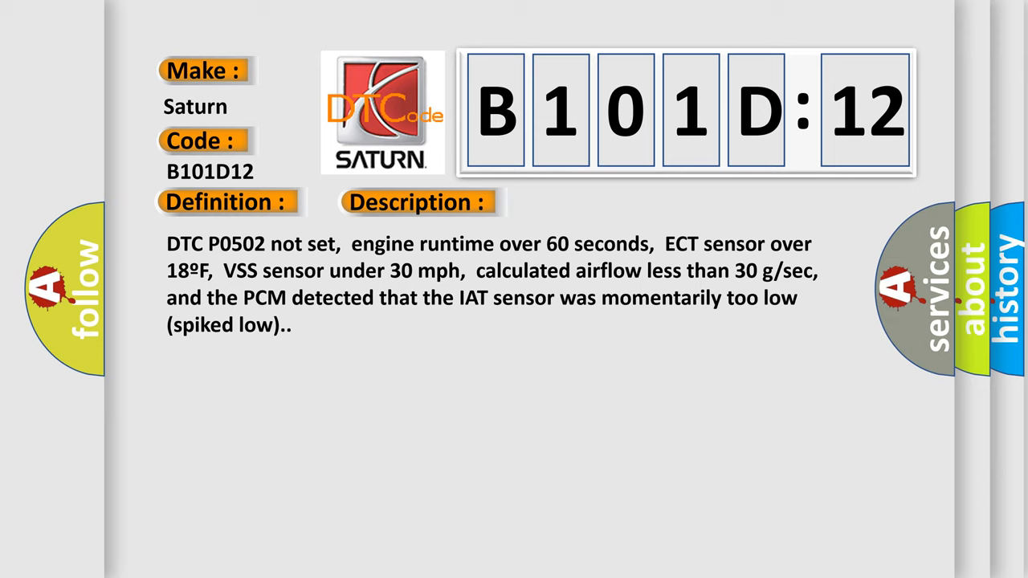
Reveal the B101D:12 causes: IAT signal shorted to ground, failed IAT sensor or PCM, short to battery
click(589, 202)
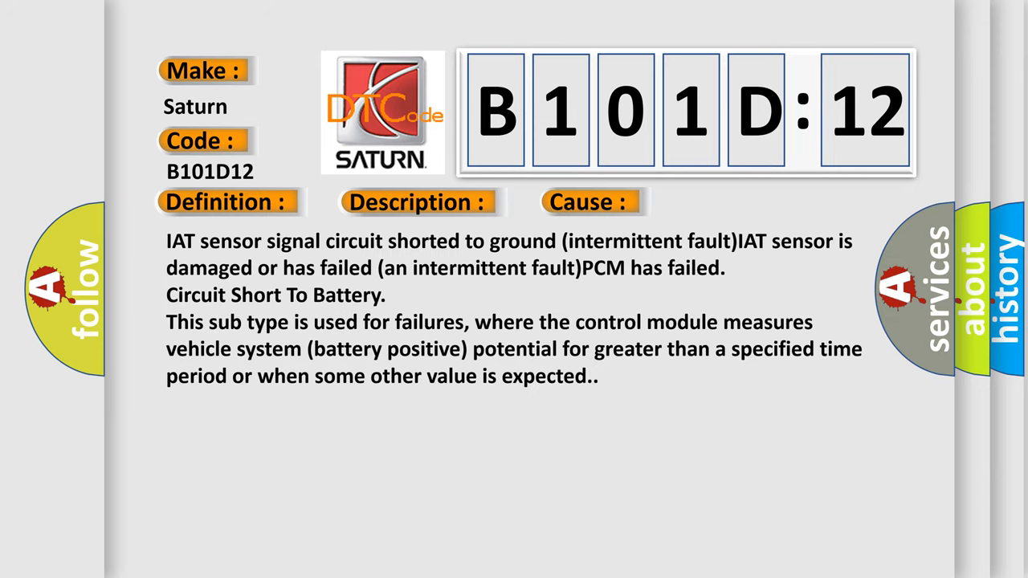